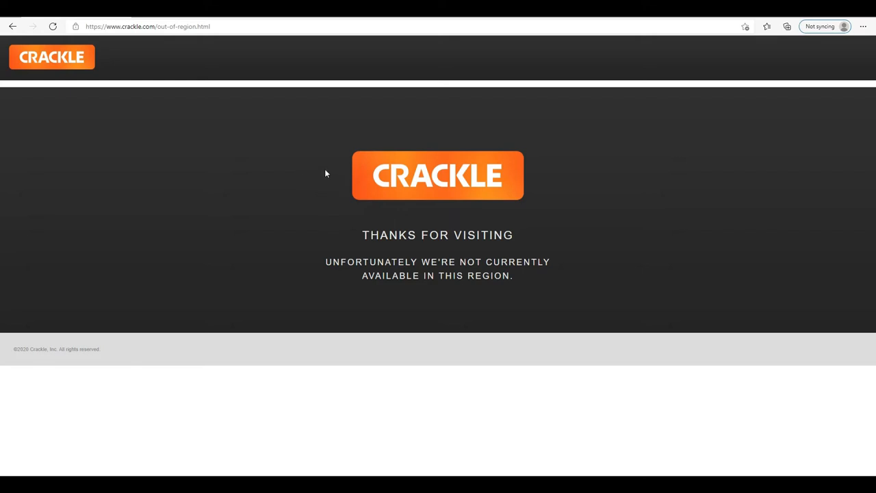
pyautogui.moveTo(337, 148)
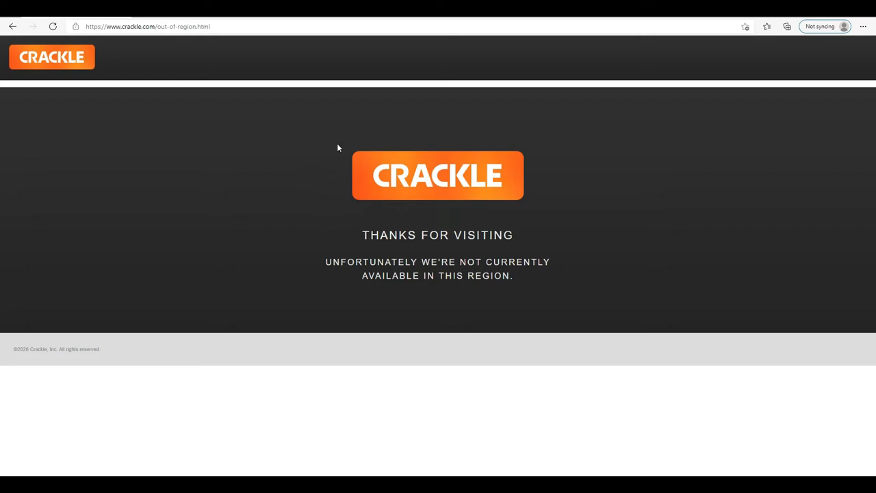
pyautogui.moveTo(458, 201)
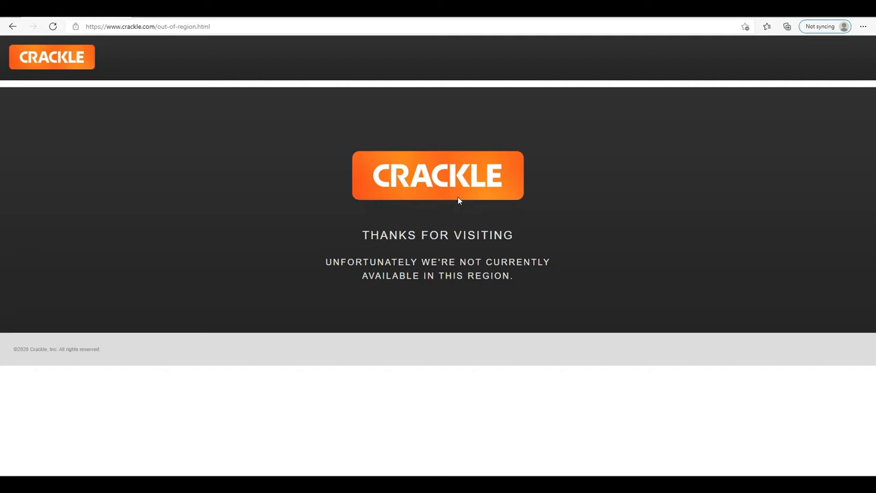
pyautogui.moveTo(442, 197)
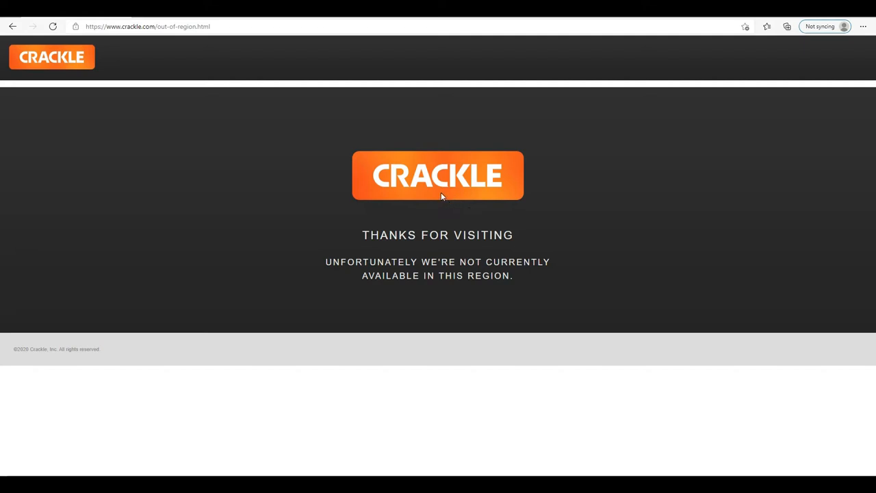
pyautogui.moveTo(306, 169)
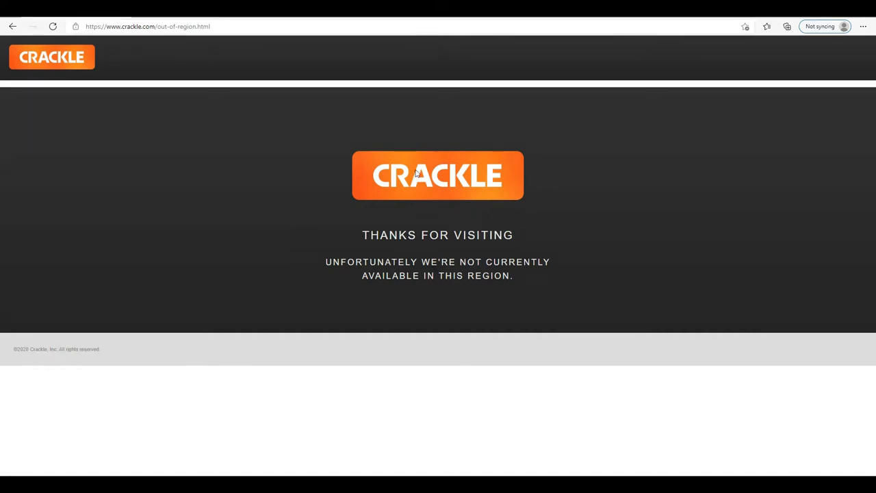
pyautogui.moveTo(355, 194)
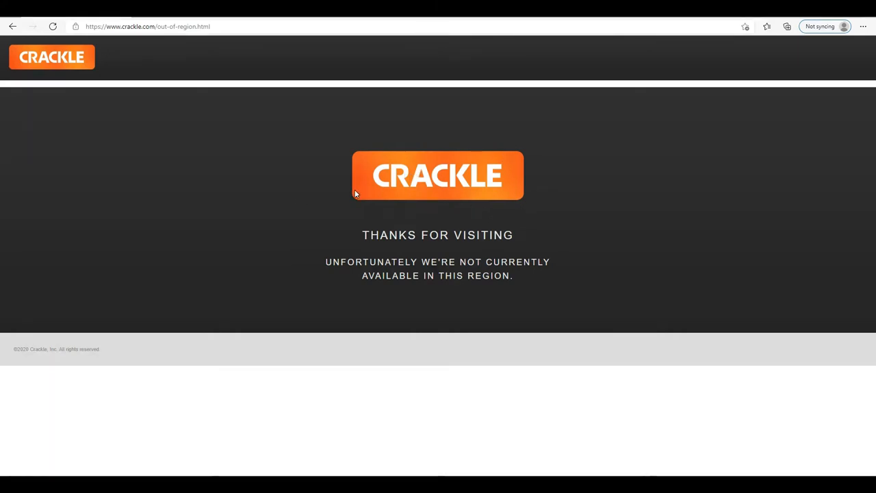
pyautogui.moveTo(340, 188)
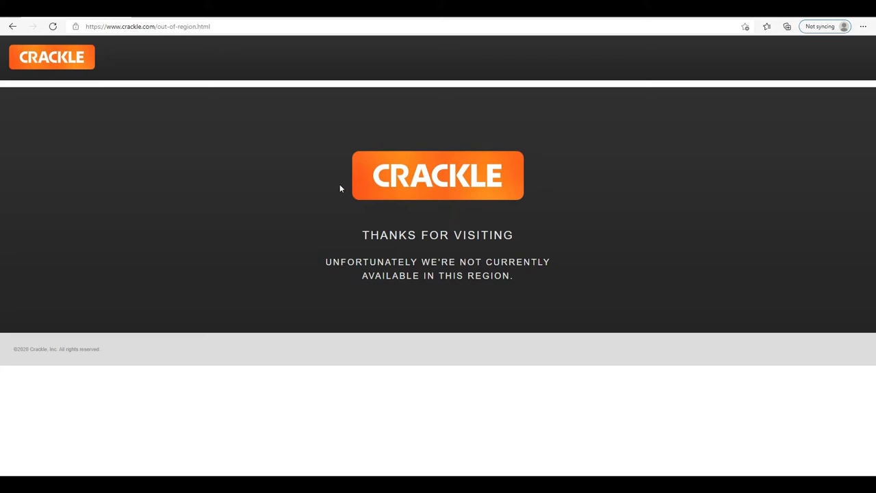
pyautogui.moveTo(347, 282)
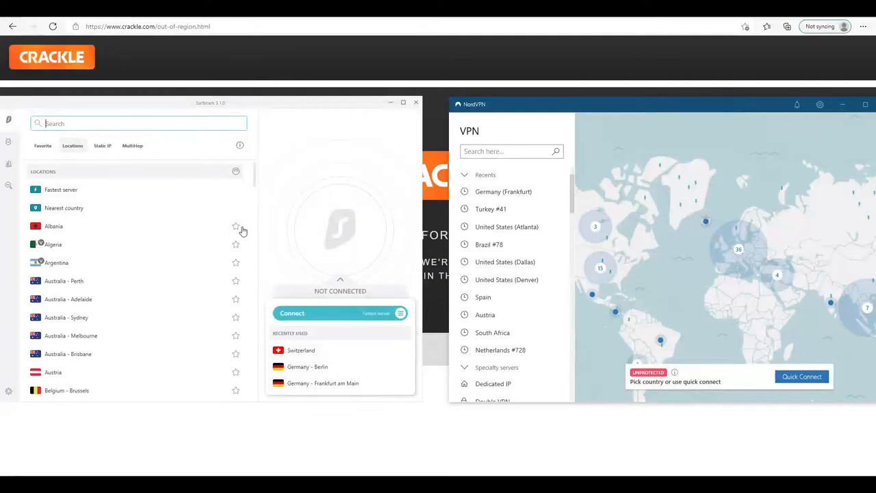
pyautogui.moveTo(469, 55)
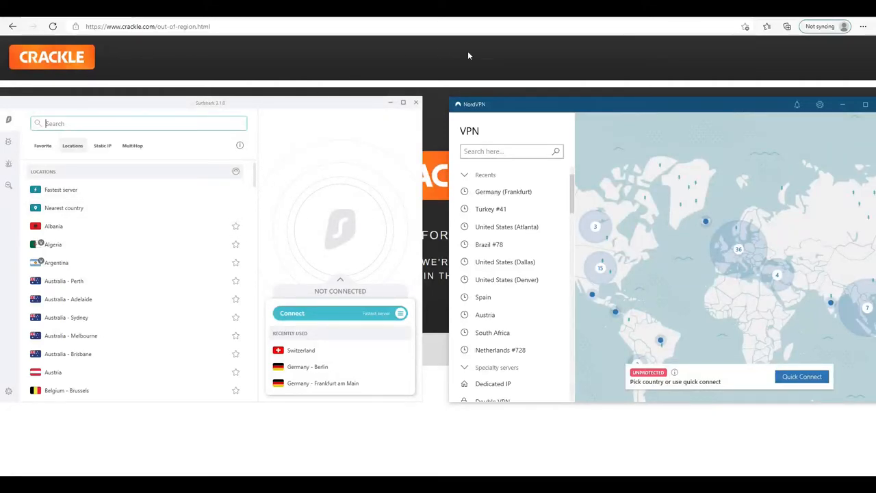
pyautogui.moveTo(623, 211)
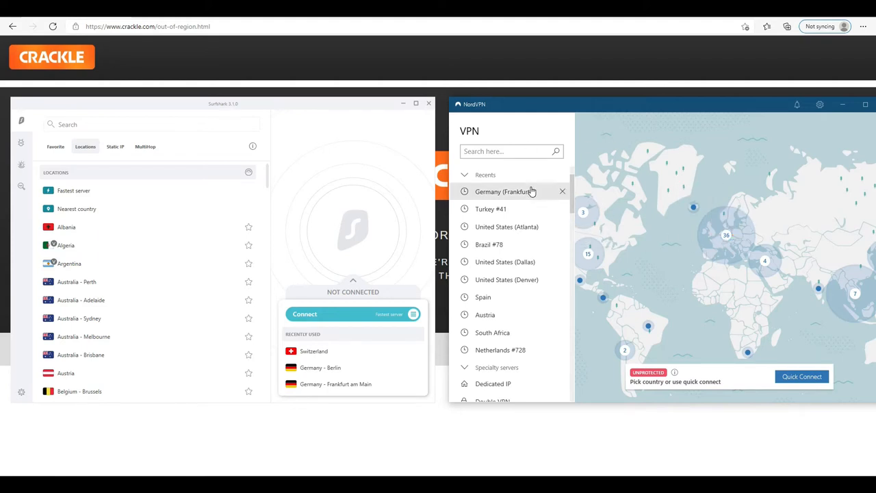
pyautogui.moveTo(701, 232)
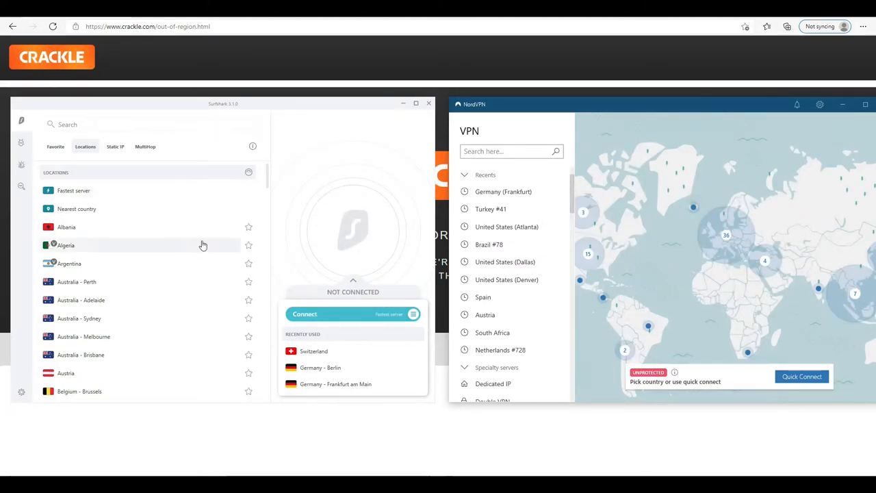
pyautogui.moveTo(231, 169)
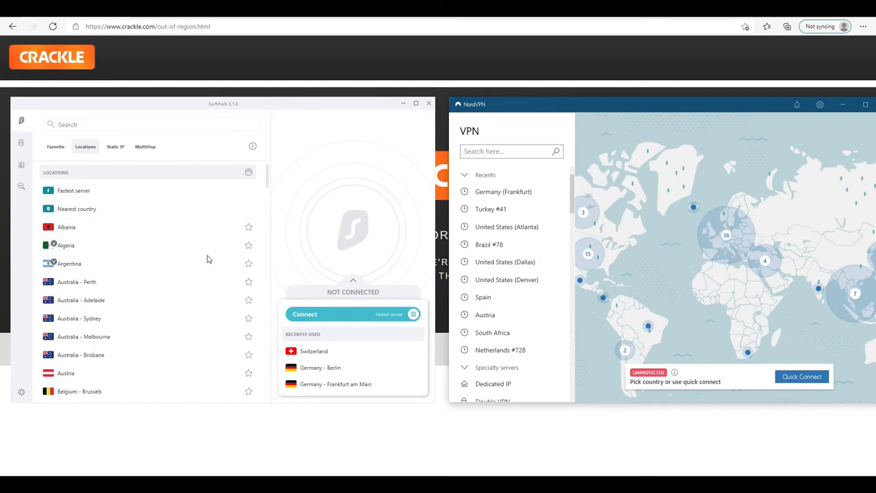
pyautogui.moveTo(194, 264)
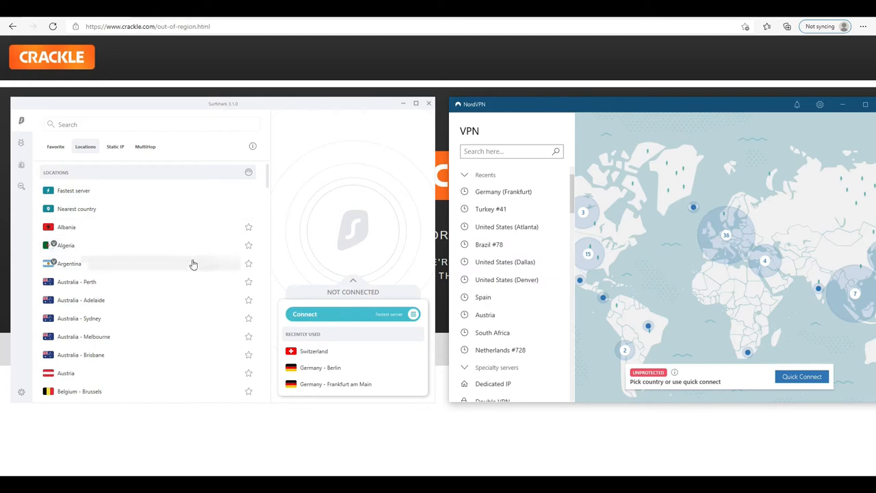
pyautogui.moveTo(221, 255)
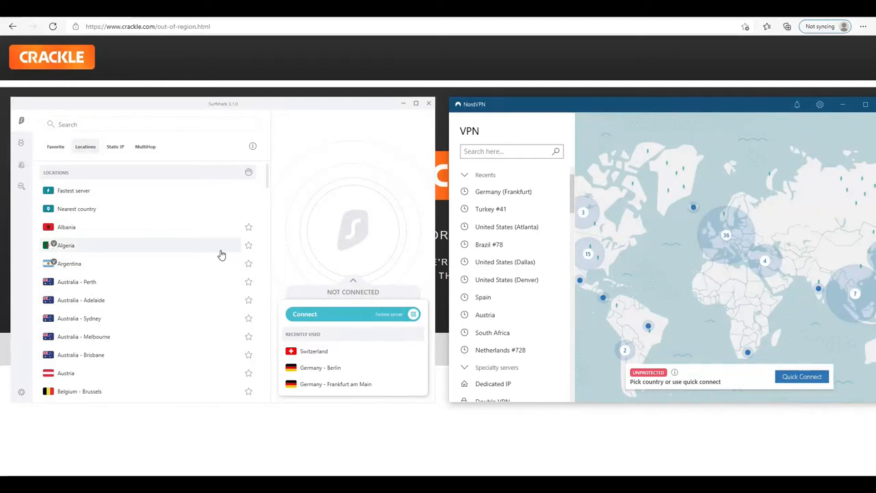
pyautogui.moveTo(489, 244)
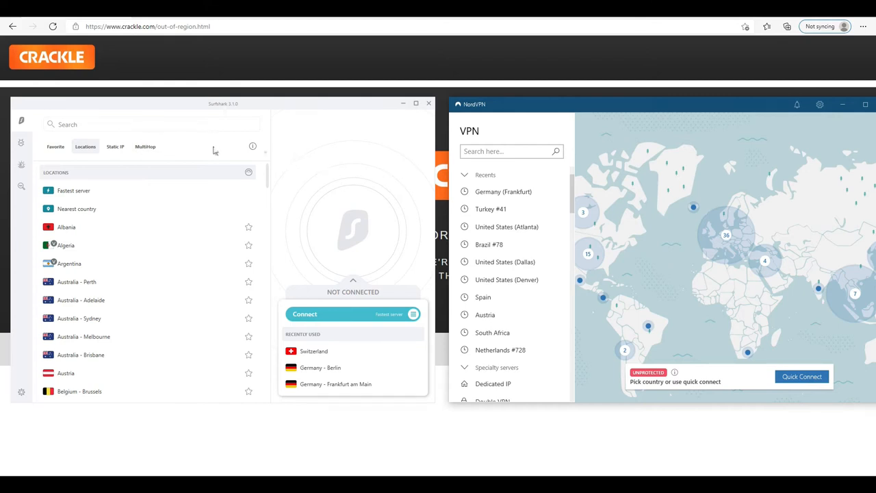
# Select Surfshark's location search box to begin searching servers
pyautogui.click(89, 124)
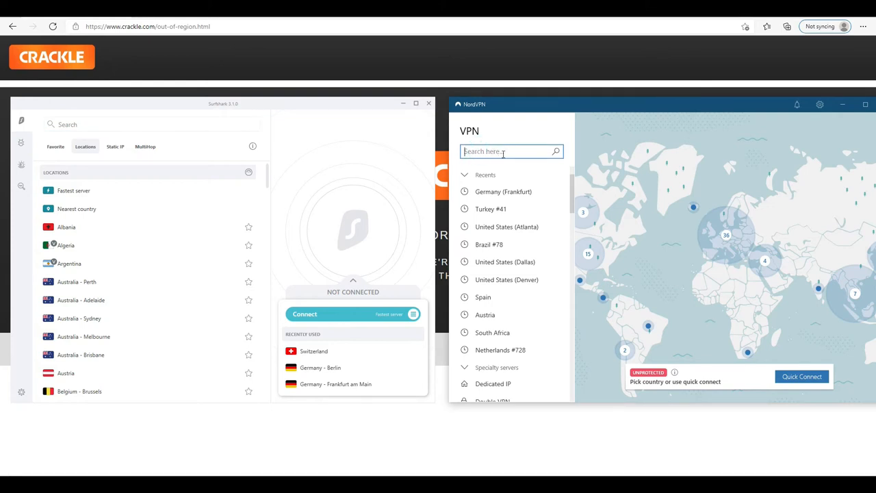
# Search Surfshark locations for 'united' and scroll to the United States servers
pyautogui.write('u')
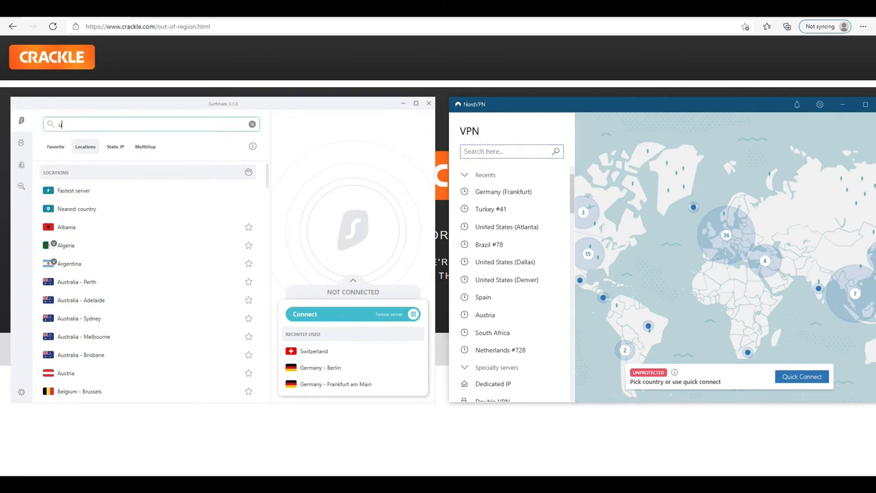
pyautogui.write('nited')
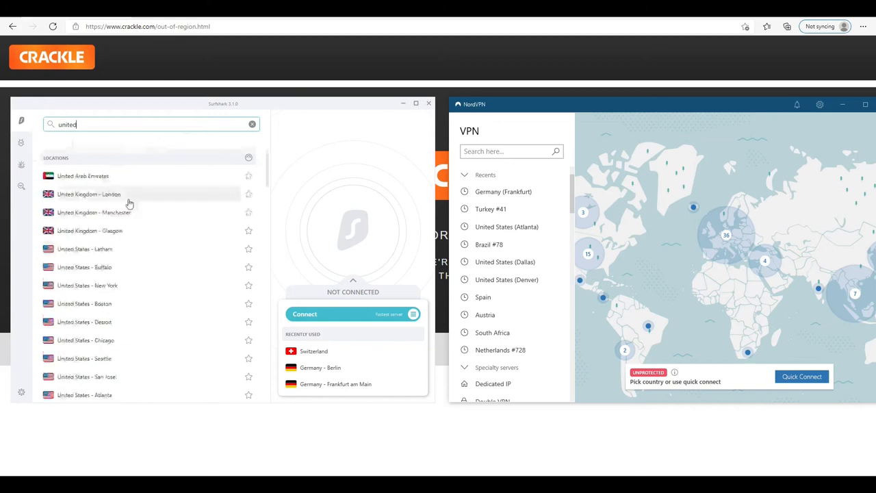
pyautogui.scroll(-3)
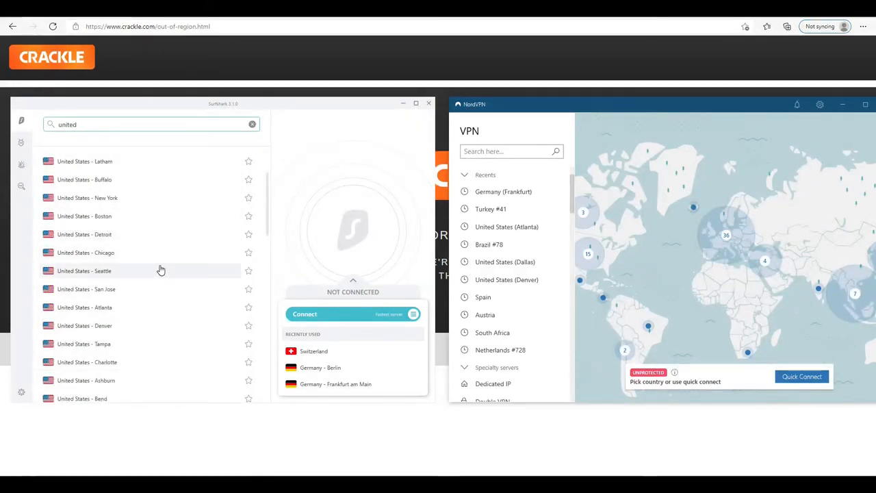
pyautogui.moveTo(141, 265)
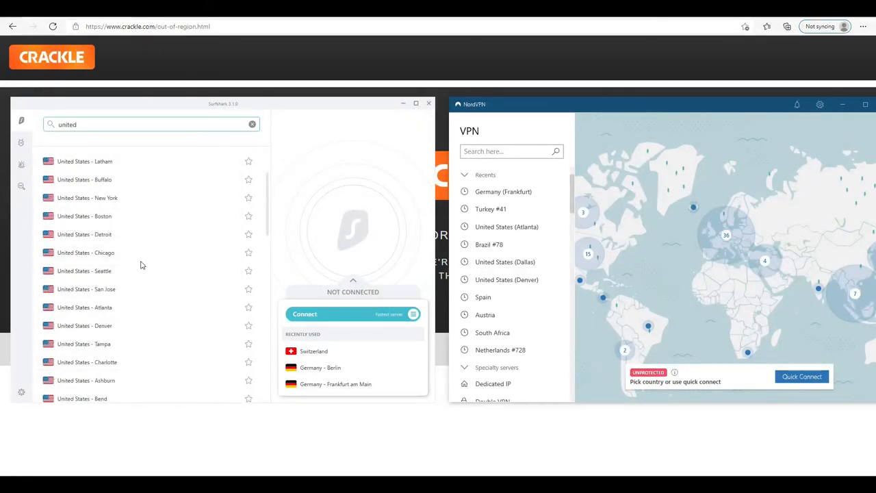
pyautogui.moveTo(149, 211)
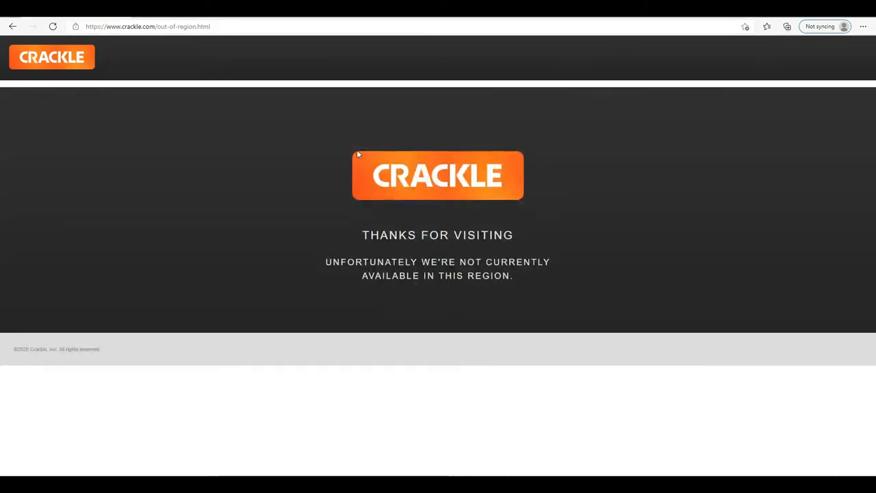
pyautogui.click(53, 26)
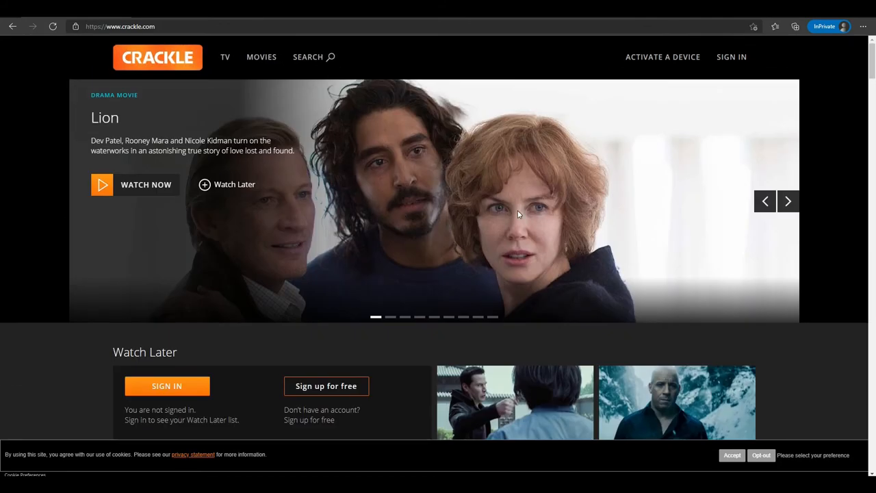
# Scroll down the loaded Crackle home page to view the movie catalogue
pyautogui.scroll(-3)
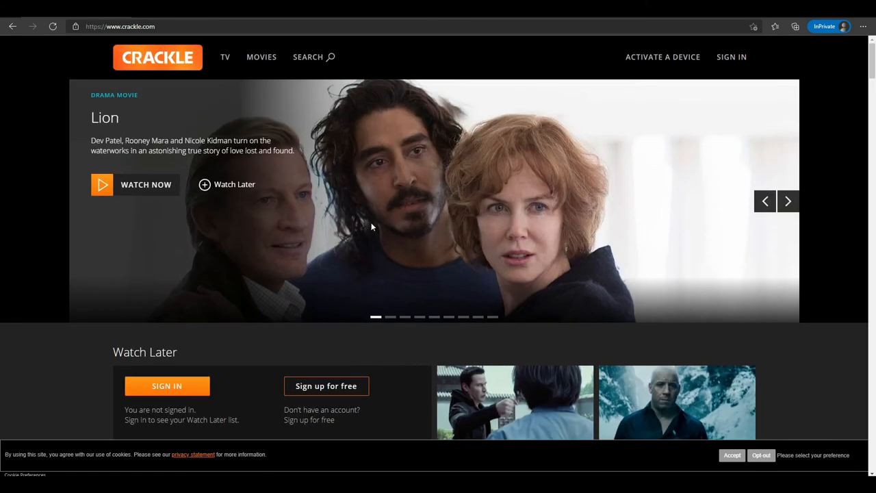
pyautogui.moveTo(355, 471)
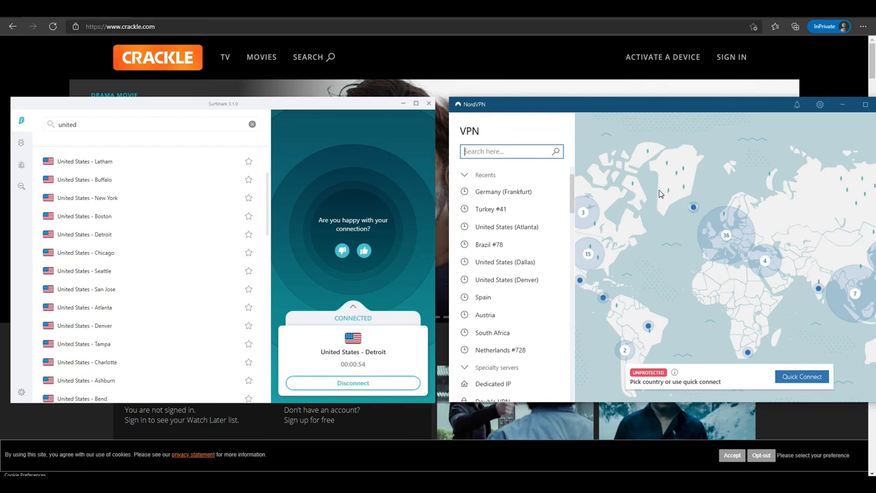
pyautogui.moveTo(642, 179)
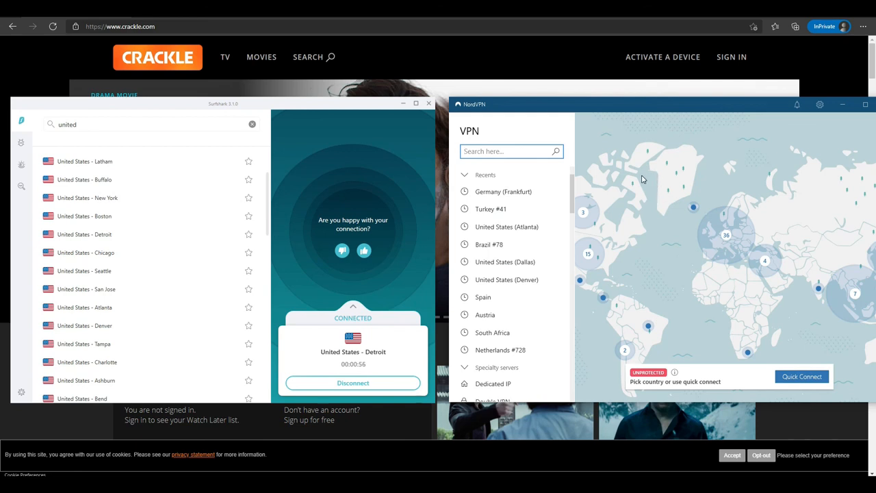